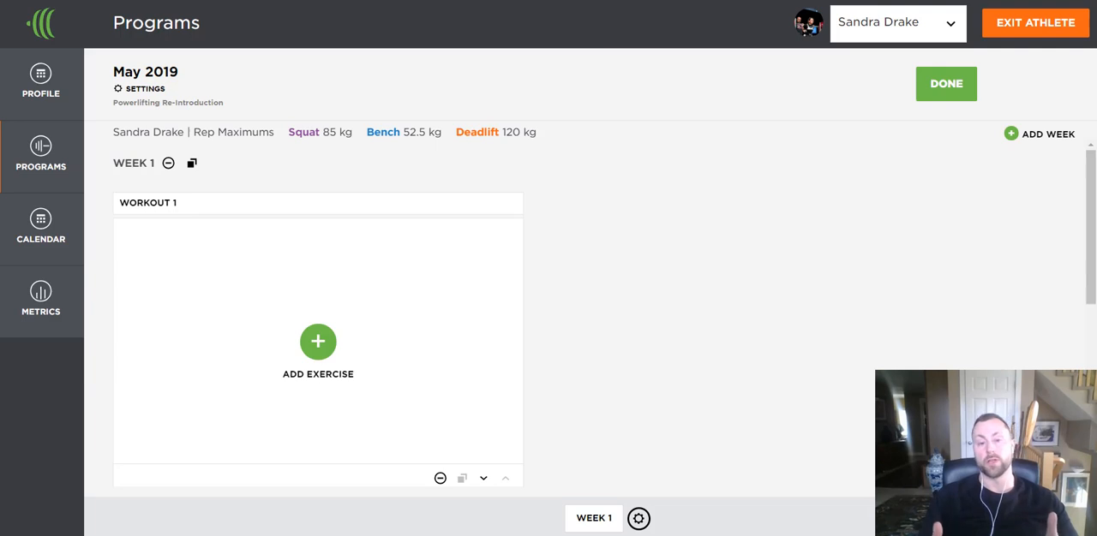
mouse_move(524, 358)
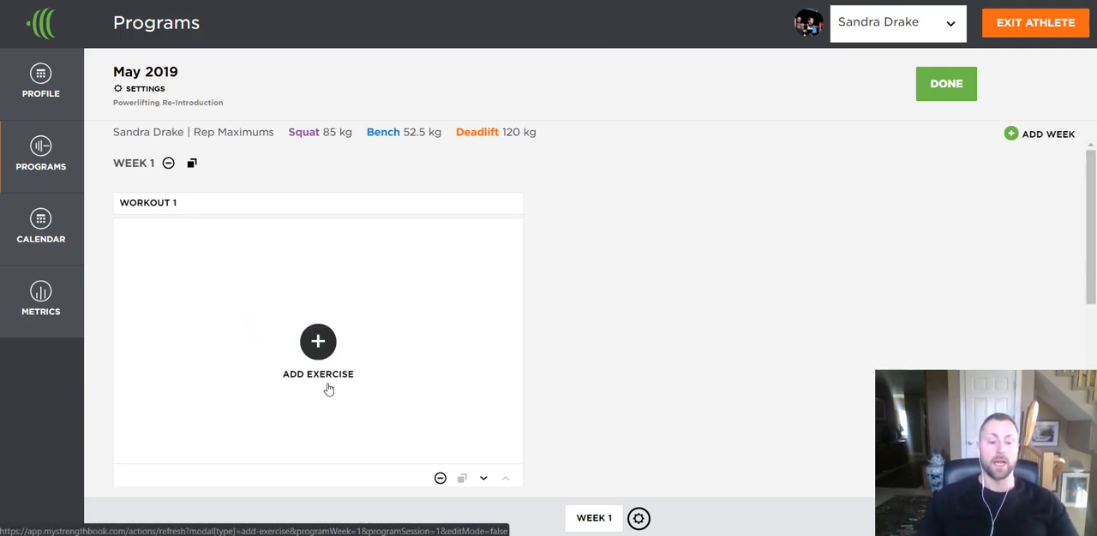
mouse_move(318, 349)
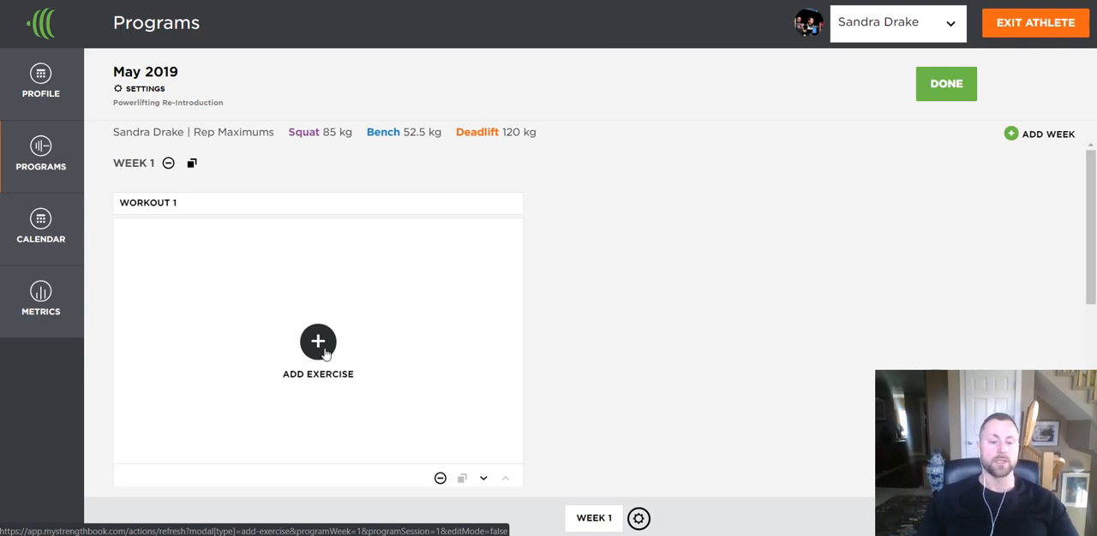
- Start a new exercise in Workout 1, preset as a primary Squat
click(318, 342)
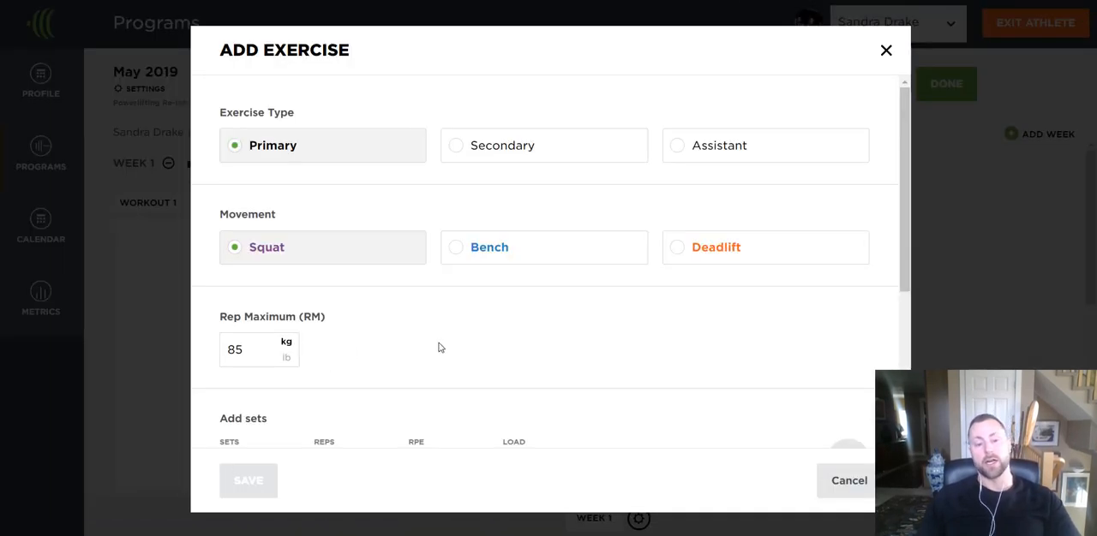
mouse_move(339, 278)
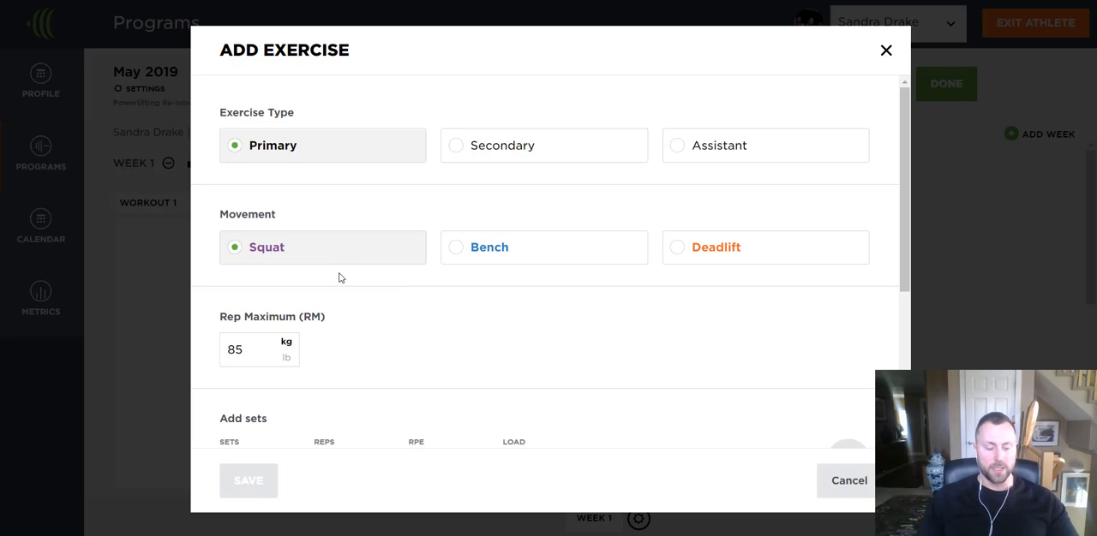
mouse_move(912, 207)
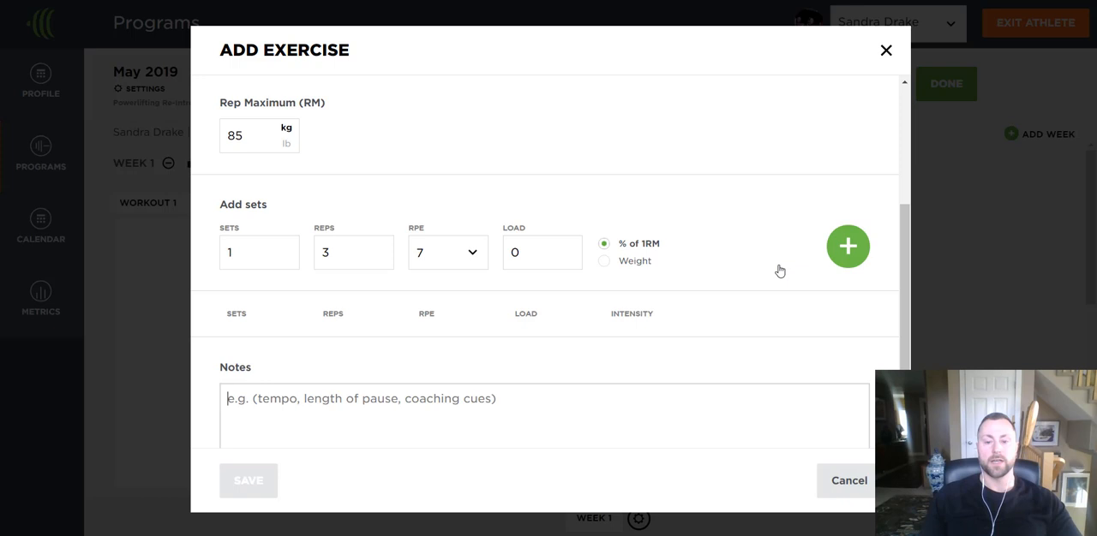
- Add the 1×3@RPE7 and 1×3@RPE8 sets, then enter 3 reps for the next 2×3 row
click(846, 246)
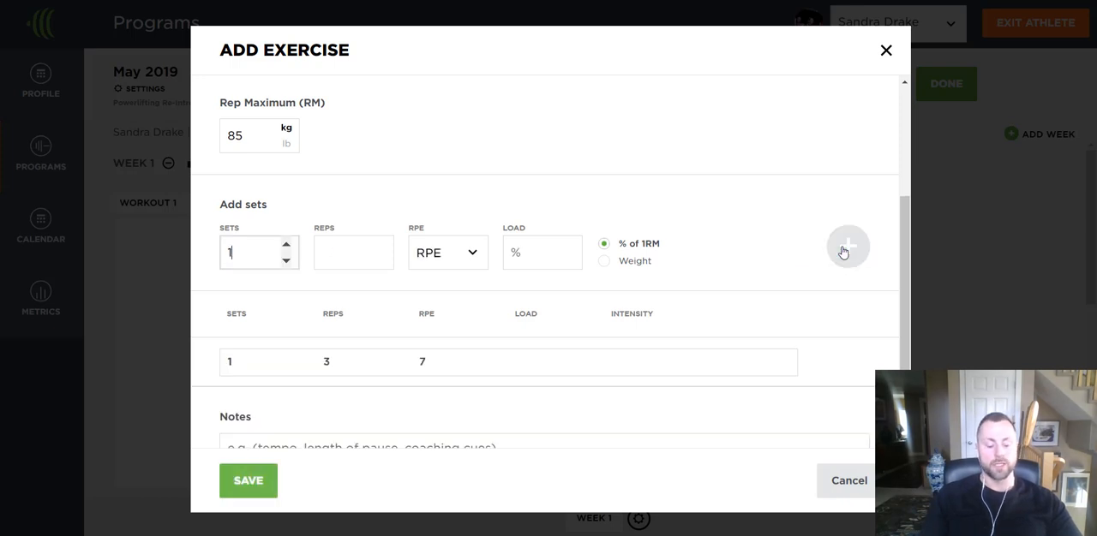
click(847, 247)
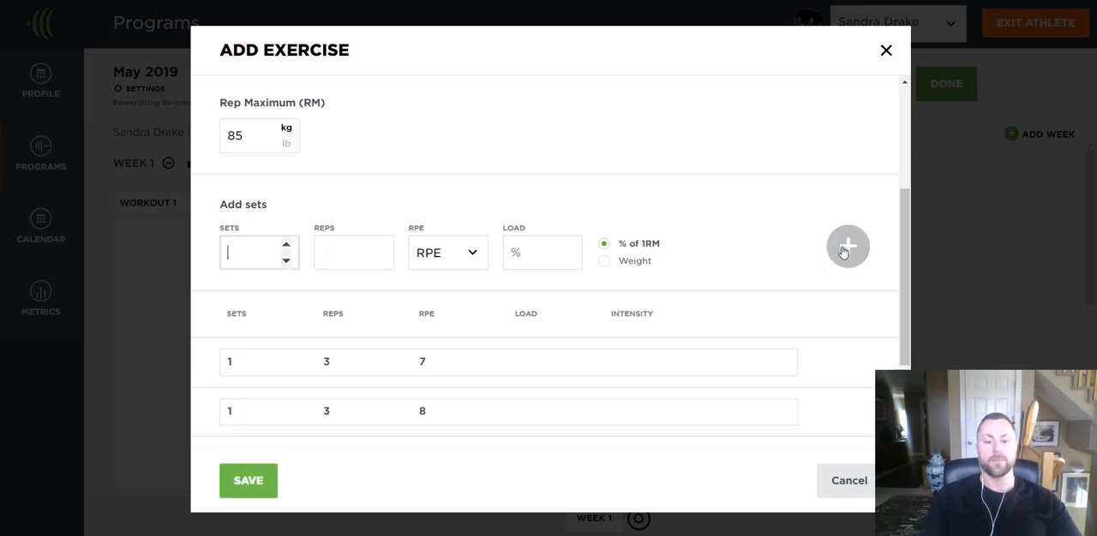
mouse_move(846, 247)
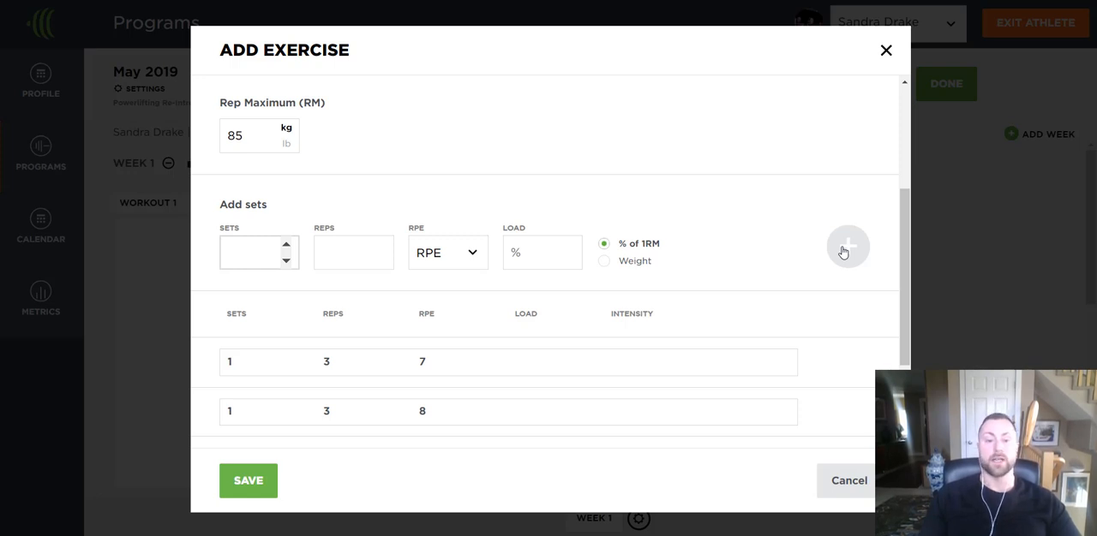
click(257, 252)
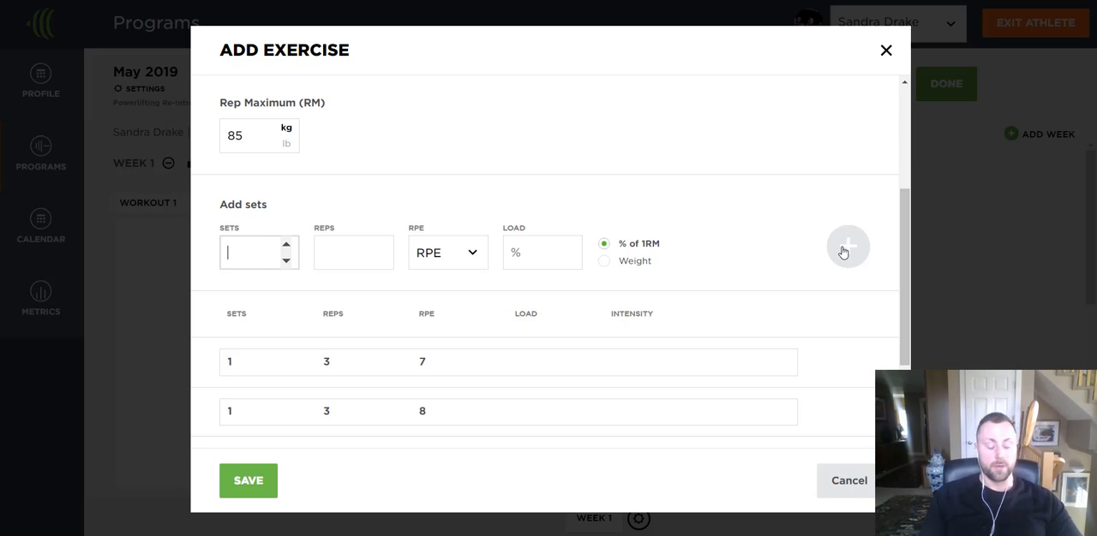
text(3)
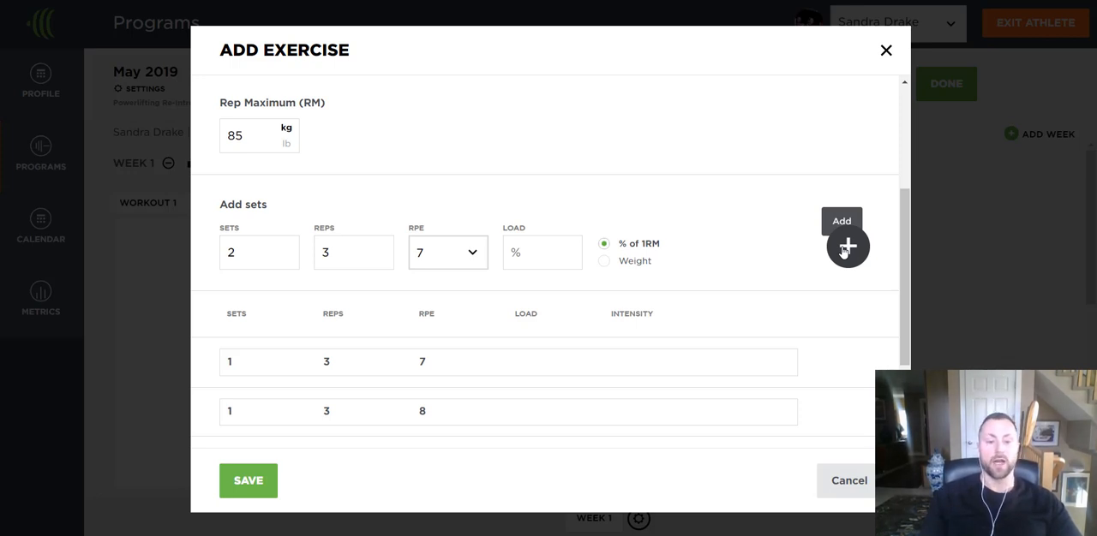
- Add the 2×3@RPE7 set and write the note 'Set 3-4: 5% drop from top load.'
click(846, 247)
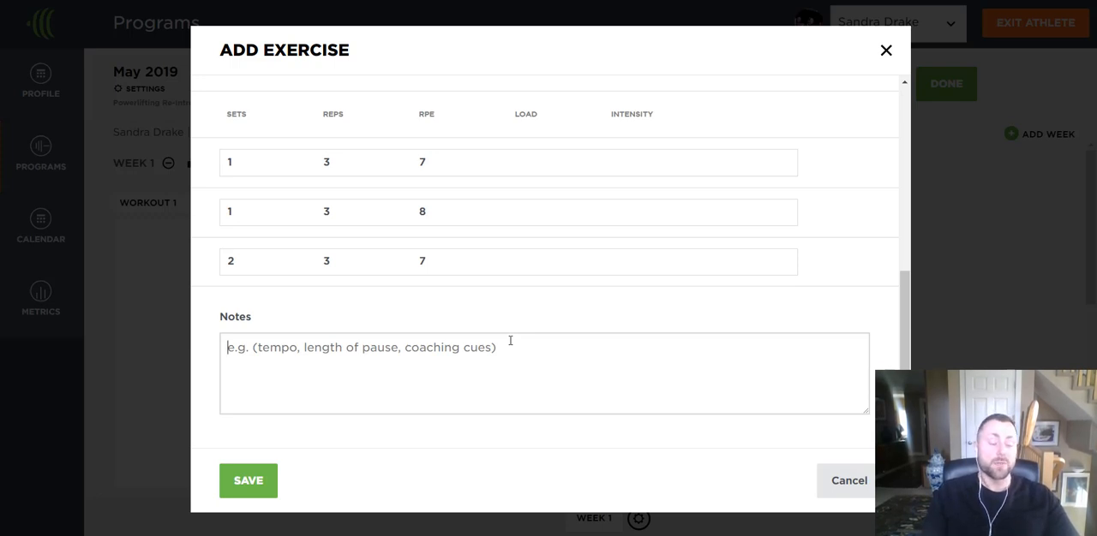
text(Set 3-4:)
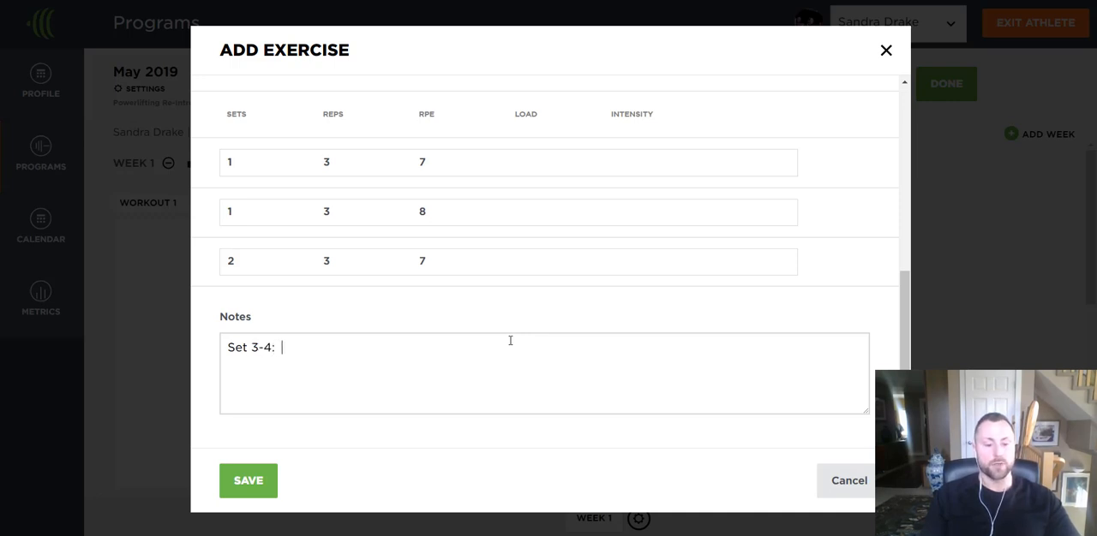
text(5%.)
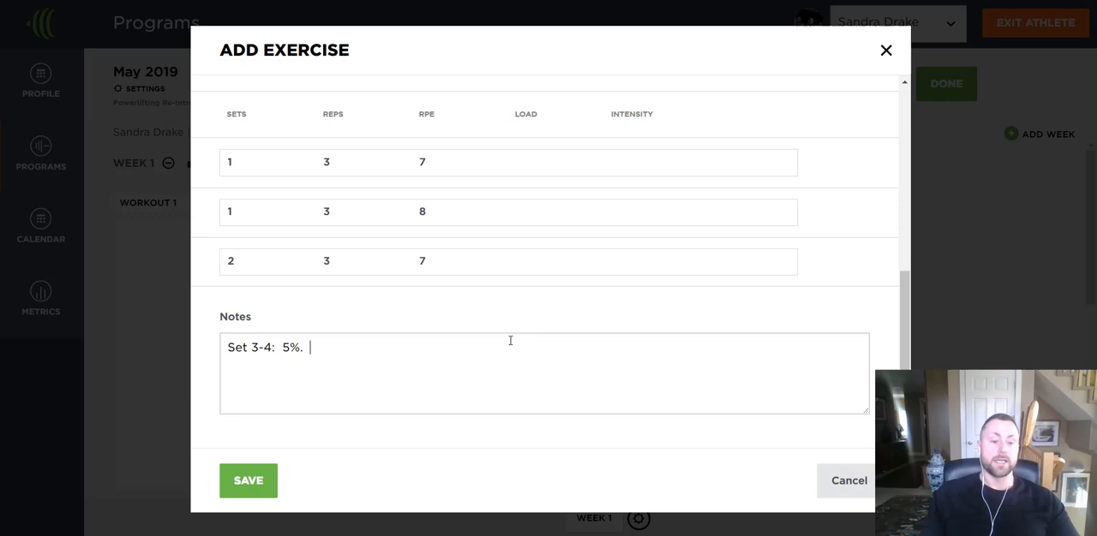
key(Backspace)
text( drop fro)
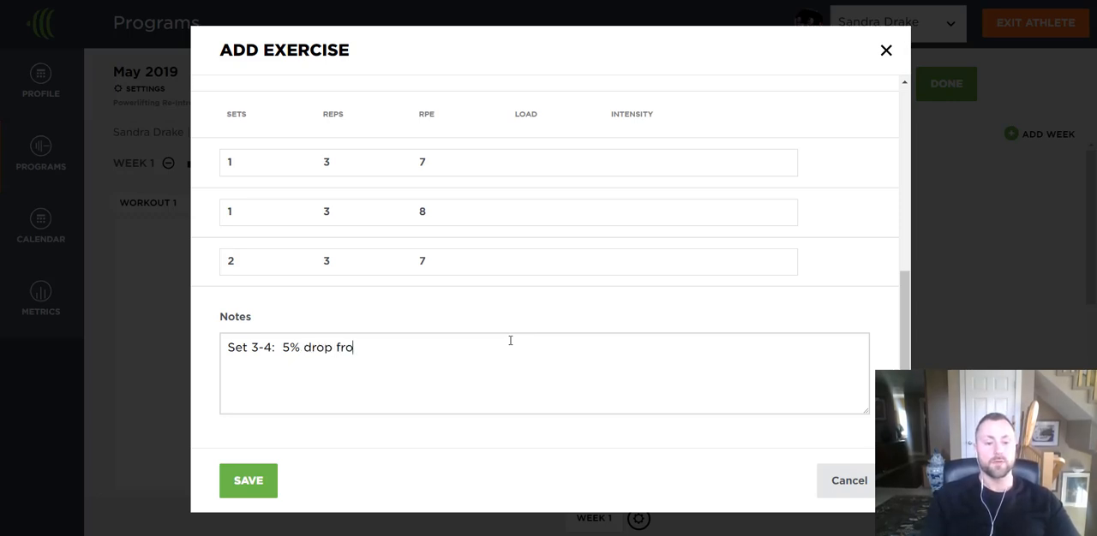
text(m top load.)
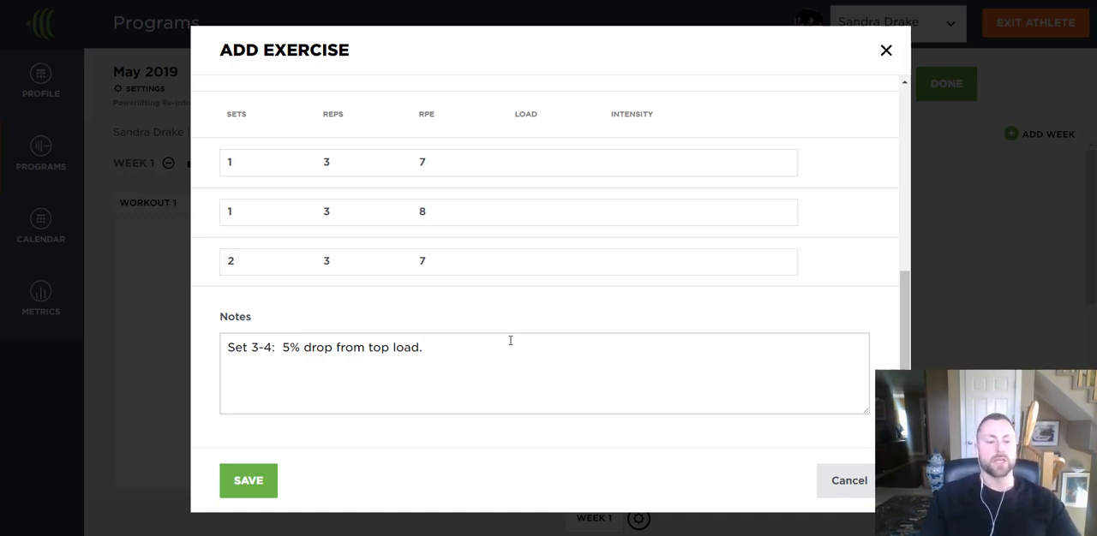
click(248, 480)
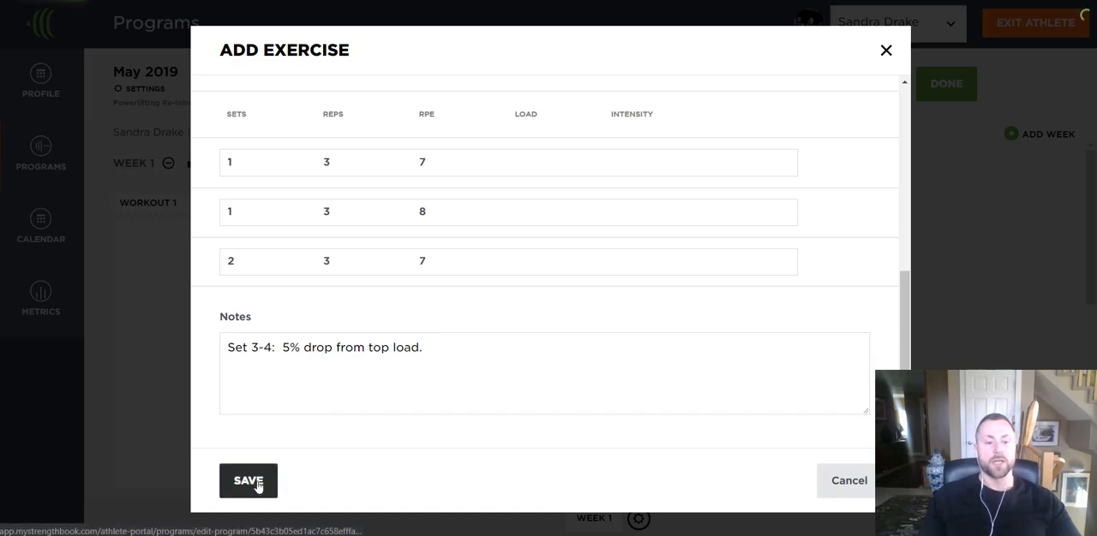
- Save the Squat exercise into Workout 1 with its three set rows and note
click(247, 480)
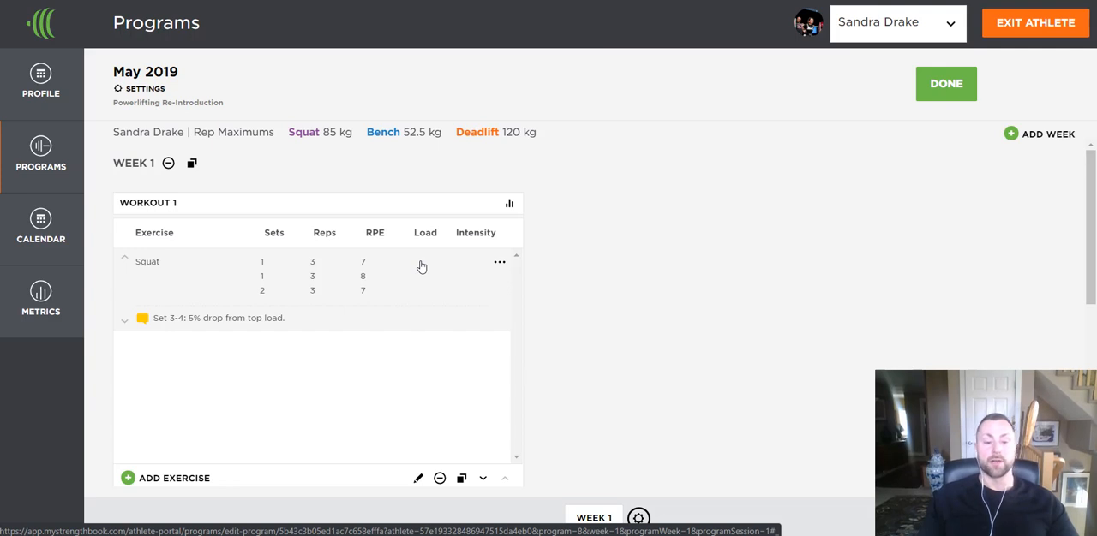
mouse_move(418, 281)
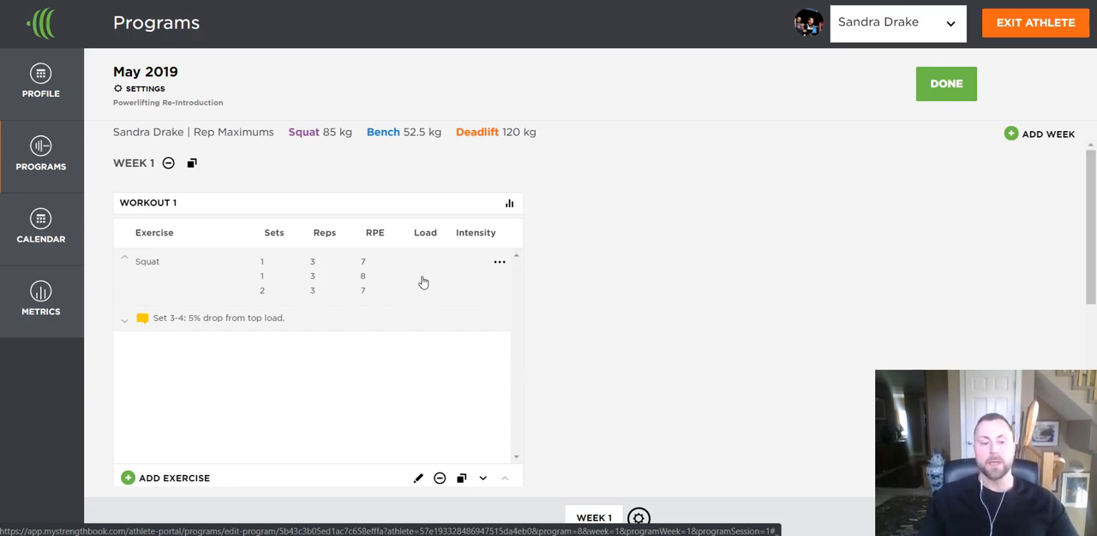
mouse_move(404, 301)
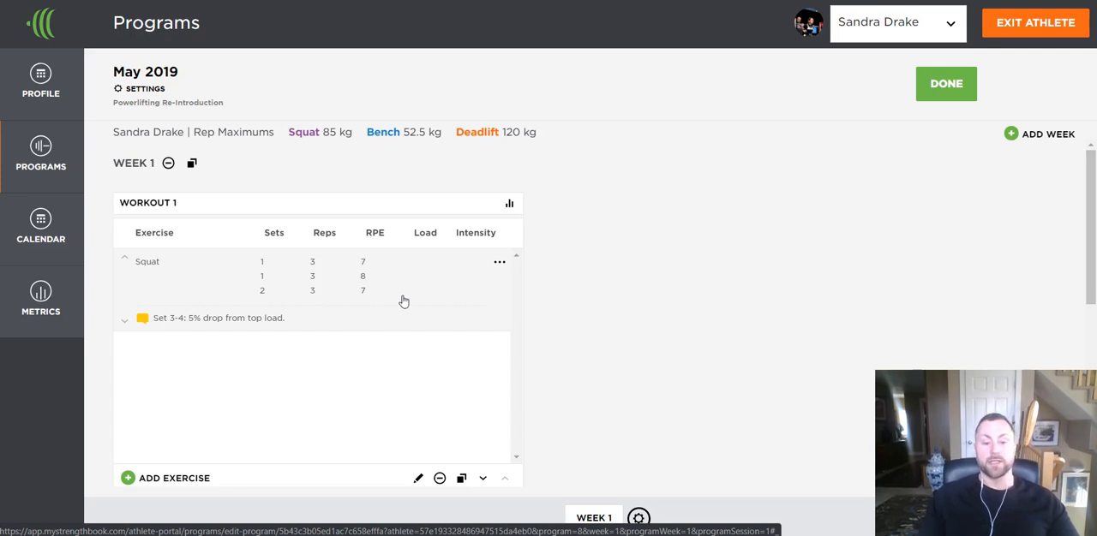
mouse_move(418, 278)
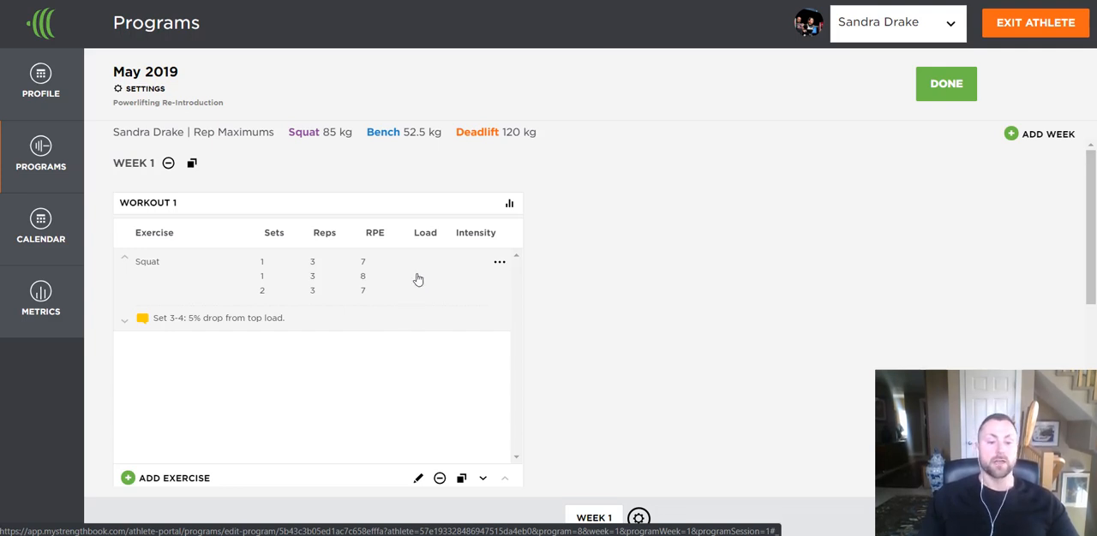
mouse_move(428, 312)
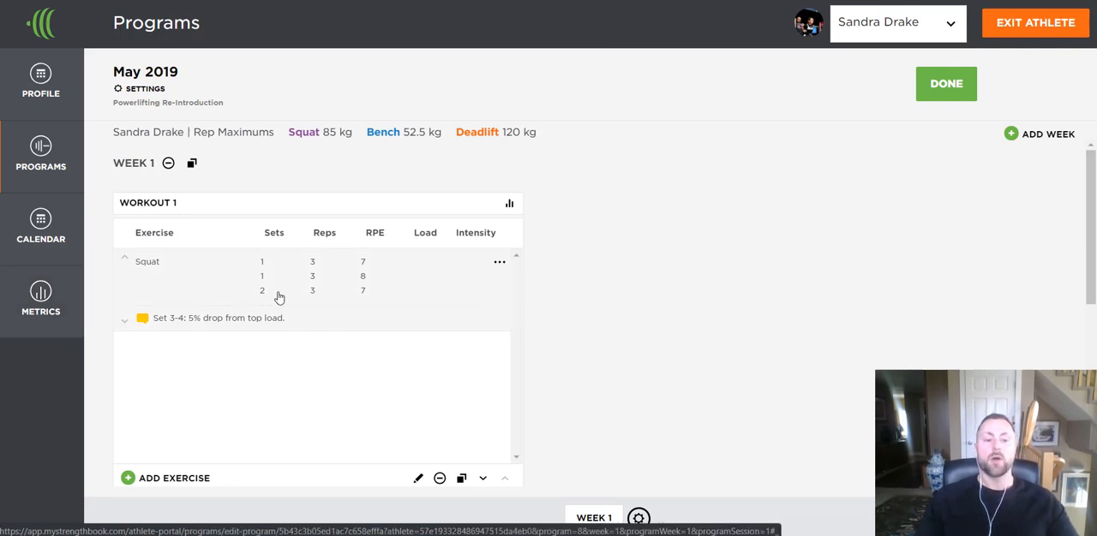
mouse_move(342, 301)
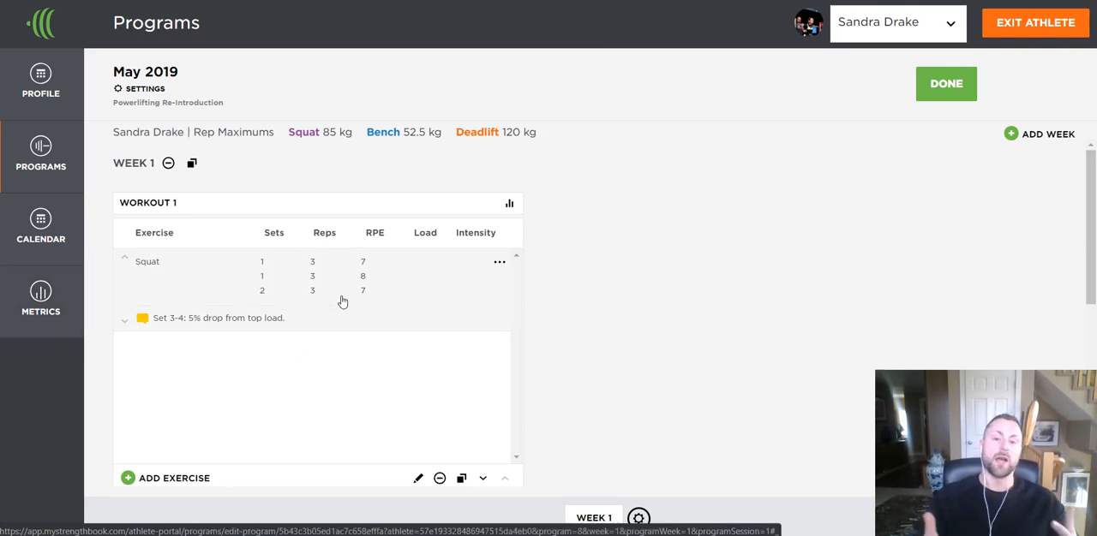